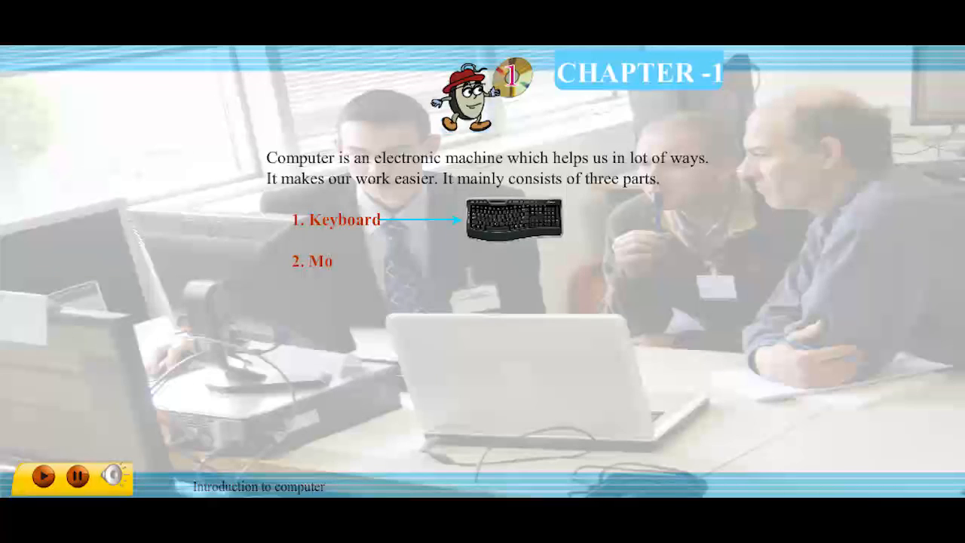
# Start playback of the Chapter 1 slide revealing the three computer parts, beginning with Keyboard
pyautogui.click(45, 476)
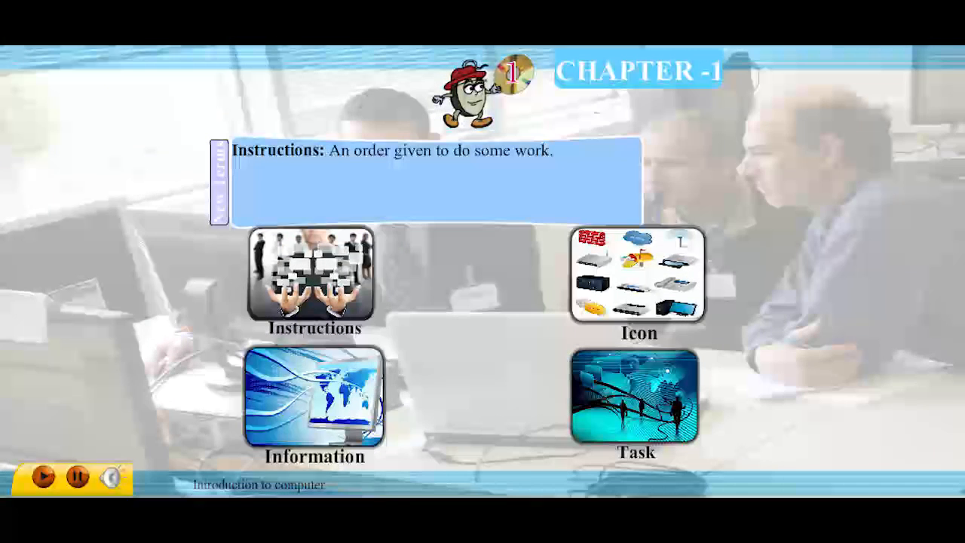
# Advance to the New Terms slide defining Instructions, Information, Tasks and Icon
pyautogui.click(314, 398)
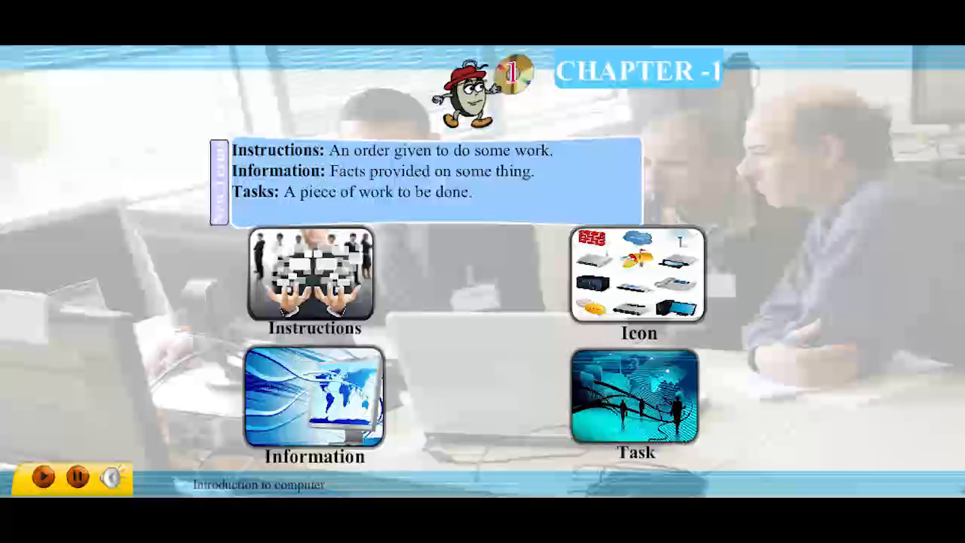
pyautogui.click(636, 274)
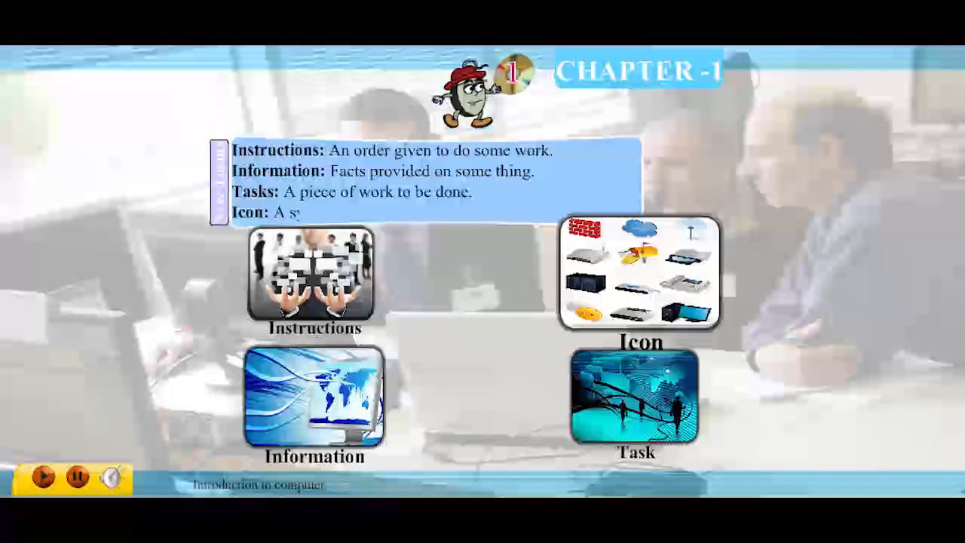